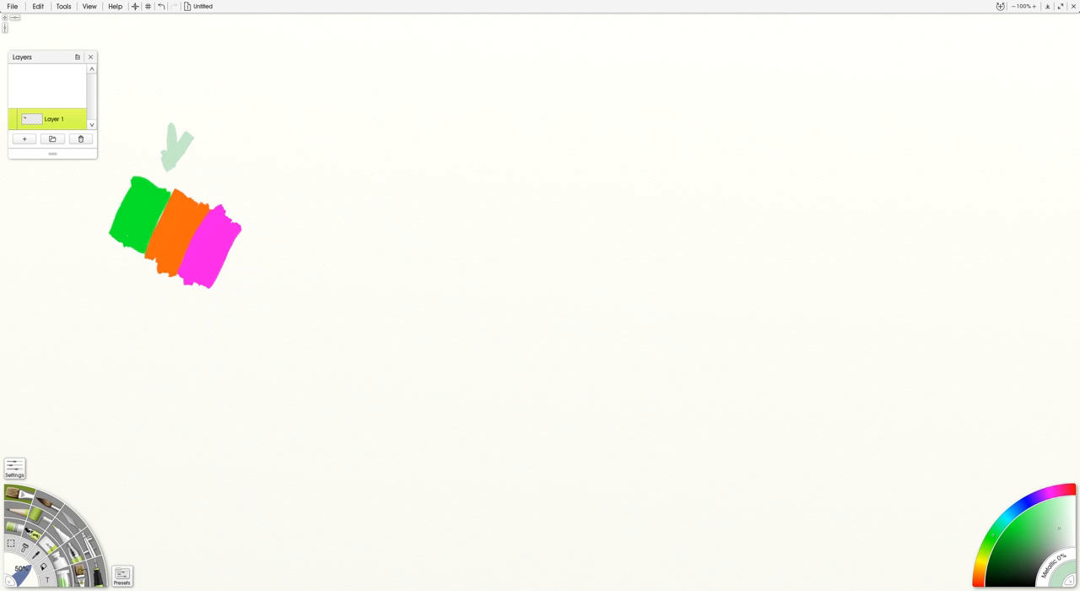
Step: Outline and fill a pale green square below the green, orange and pink test strokes
left_click_drag(244, 323, 196, 426)
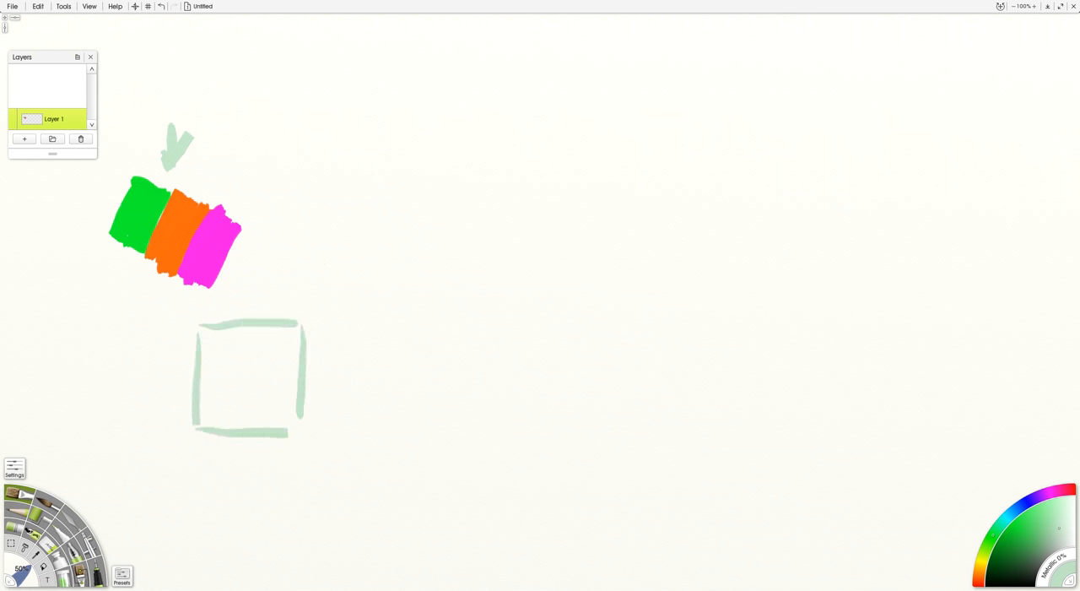
left_click_drag(304, 329, 316, 434)
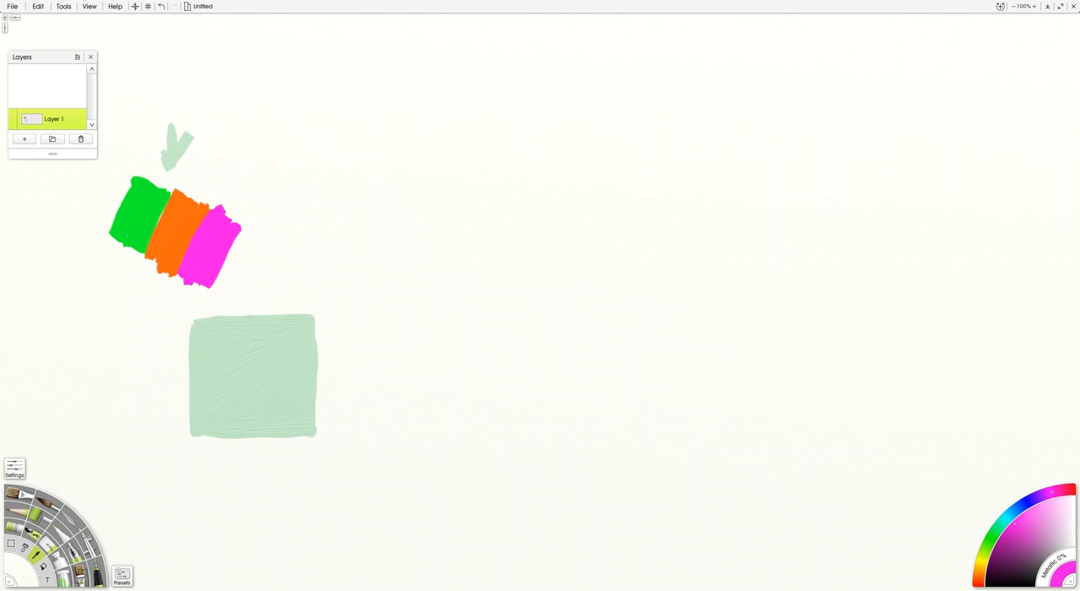
mouse_move(1019, 533)
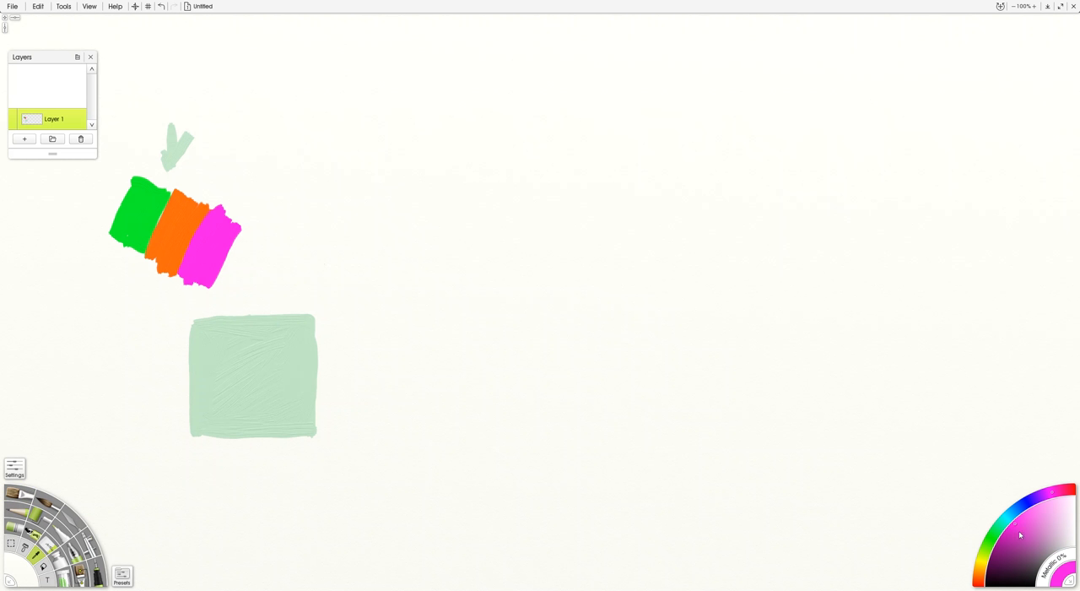
mouse_move(1015, 558)
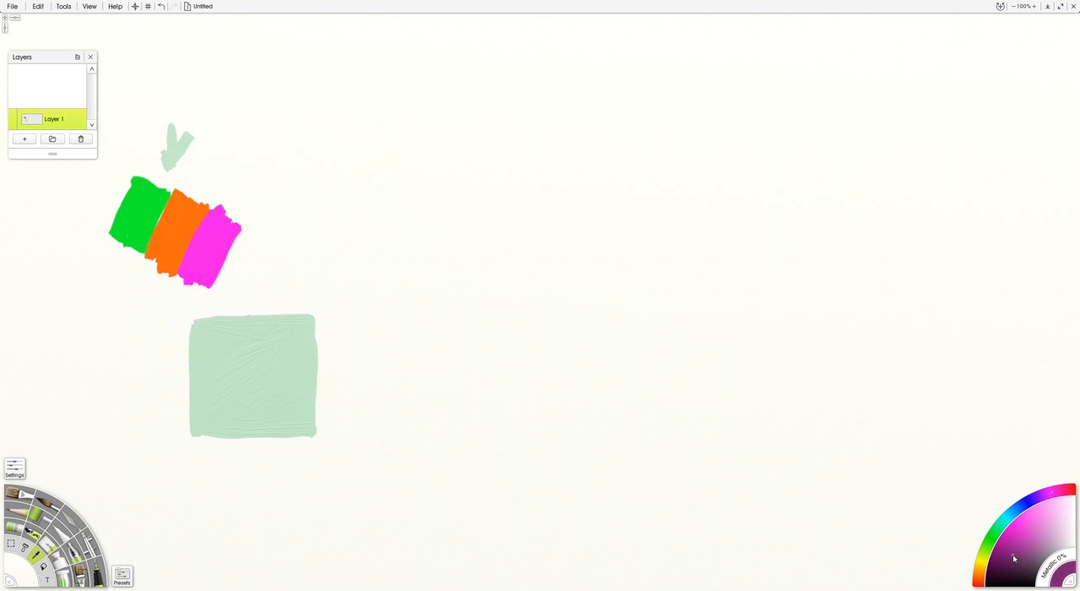
mouse_move(1006, 567)
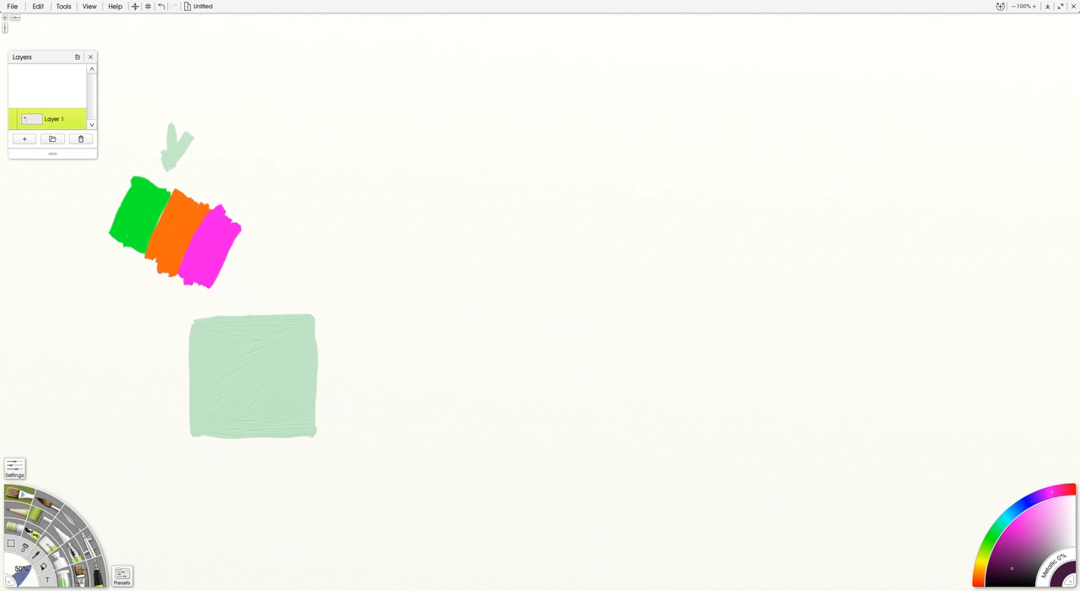
Step: Paint a wide dark violet stripe, then a lighter mauve stripe beside it
left_click_drag(221, 354, 221, 396)
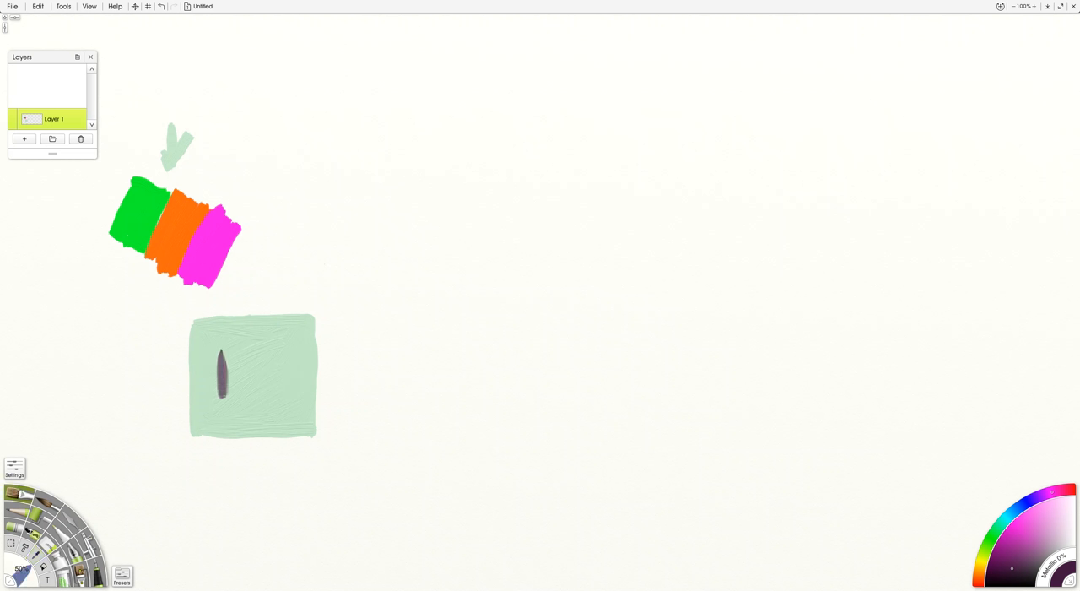
left_click_drag(222, 362, 225, 392)
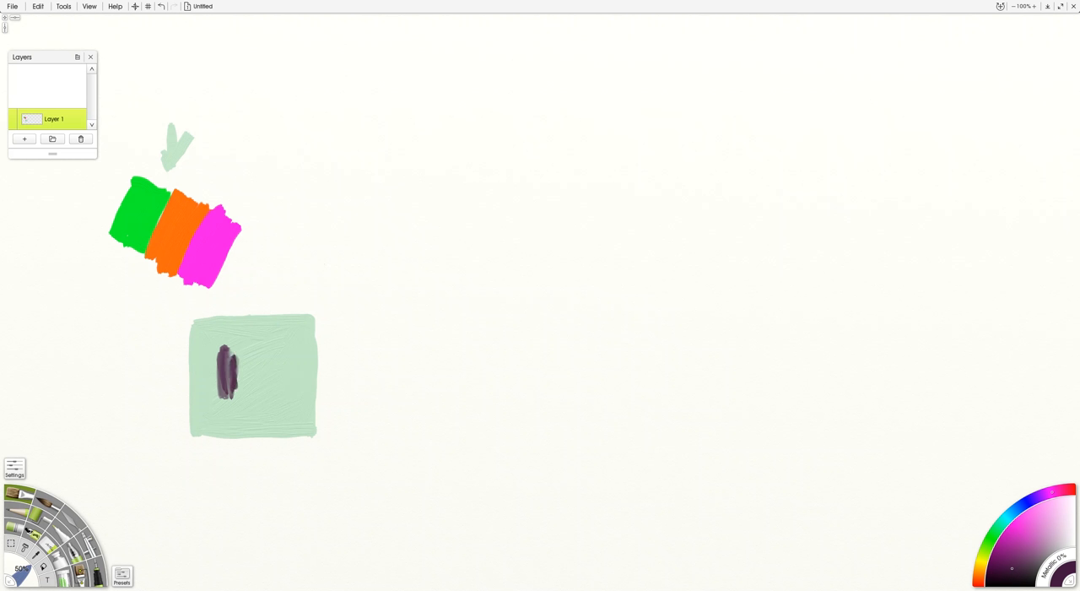
left_click_drag(228, 363, 232, 409)
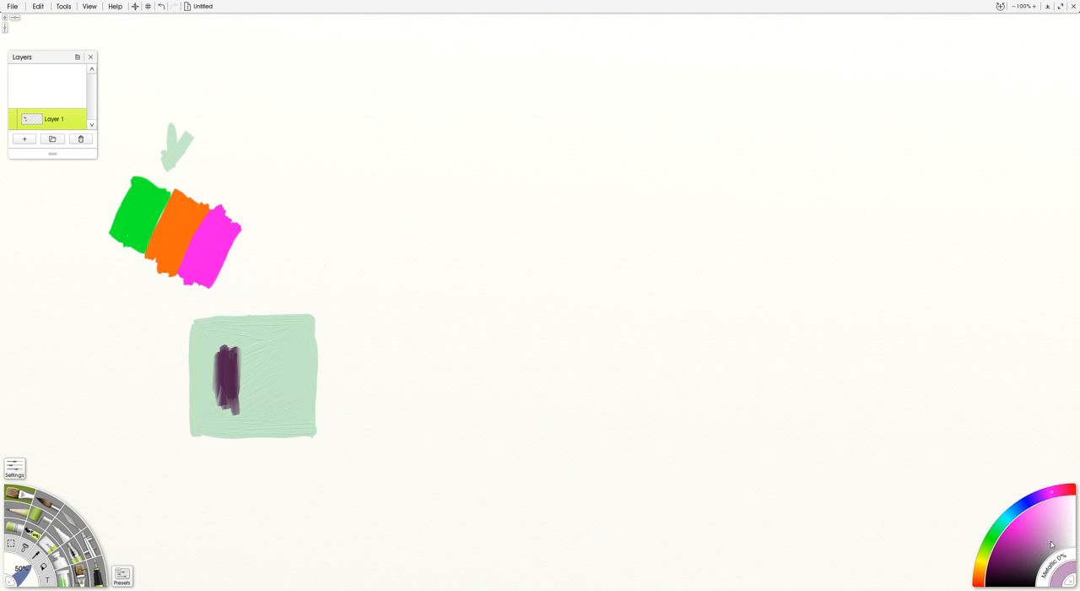
mouse_move(1042, 550)
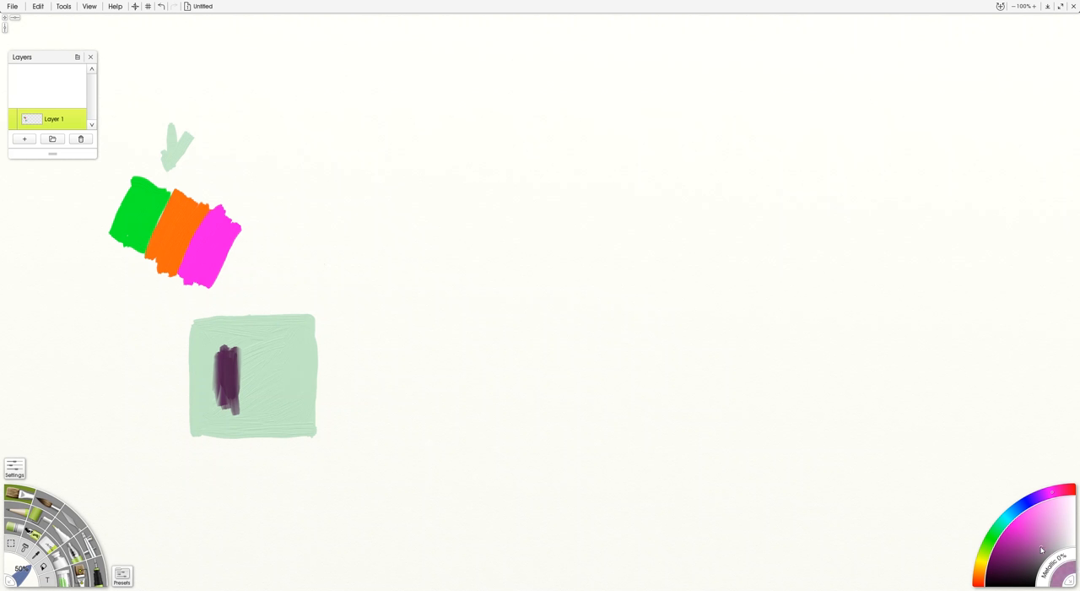
mouse_move(1036, 544)
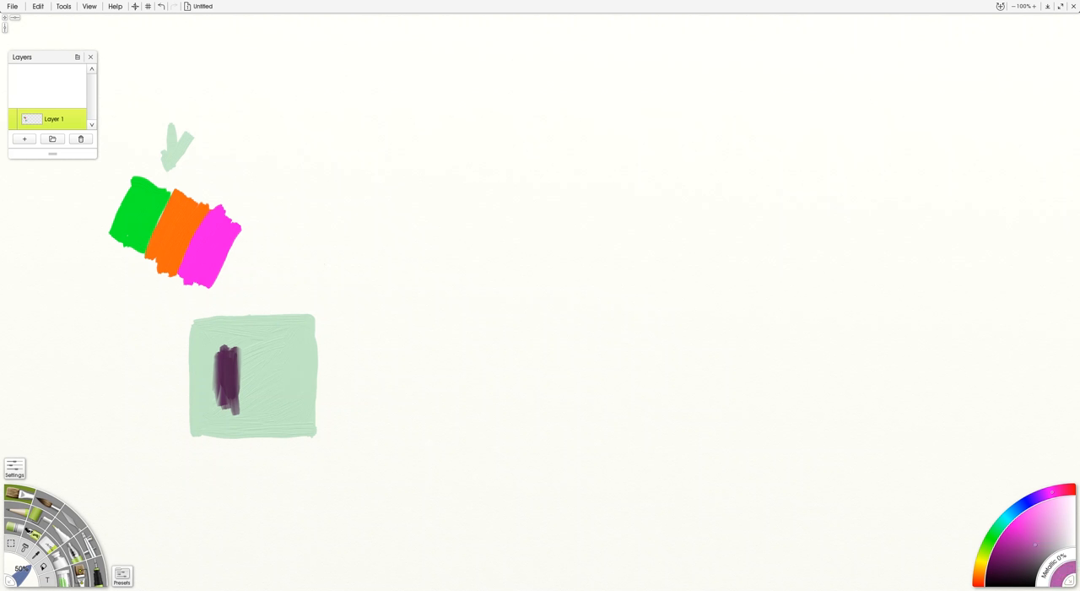
left_click_drag(246, 350, 245, 405)
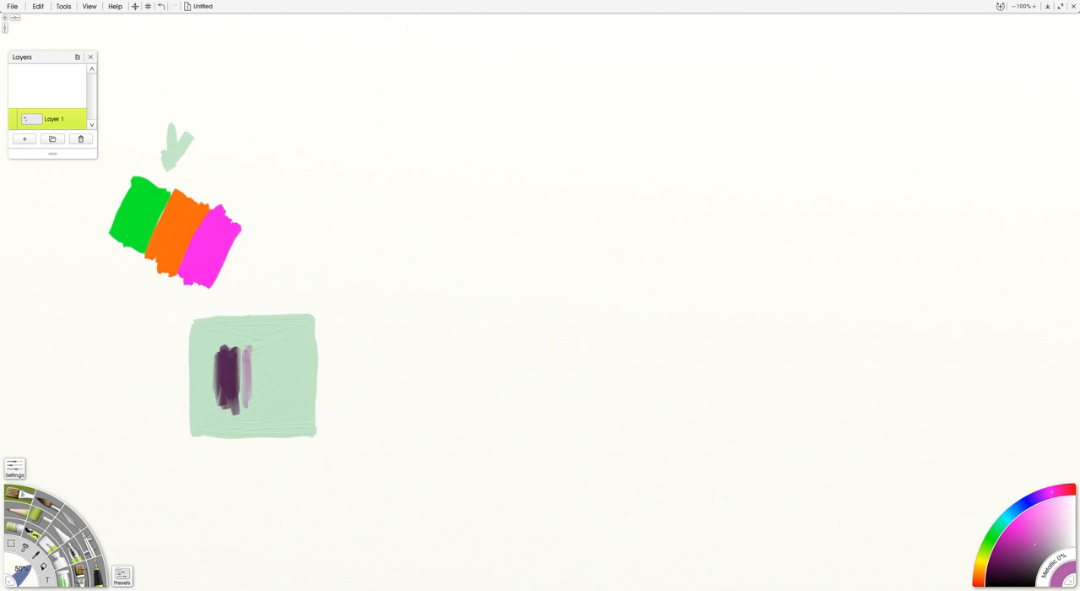
left_click_drag(253, 350, 253, 405)
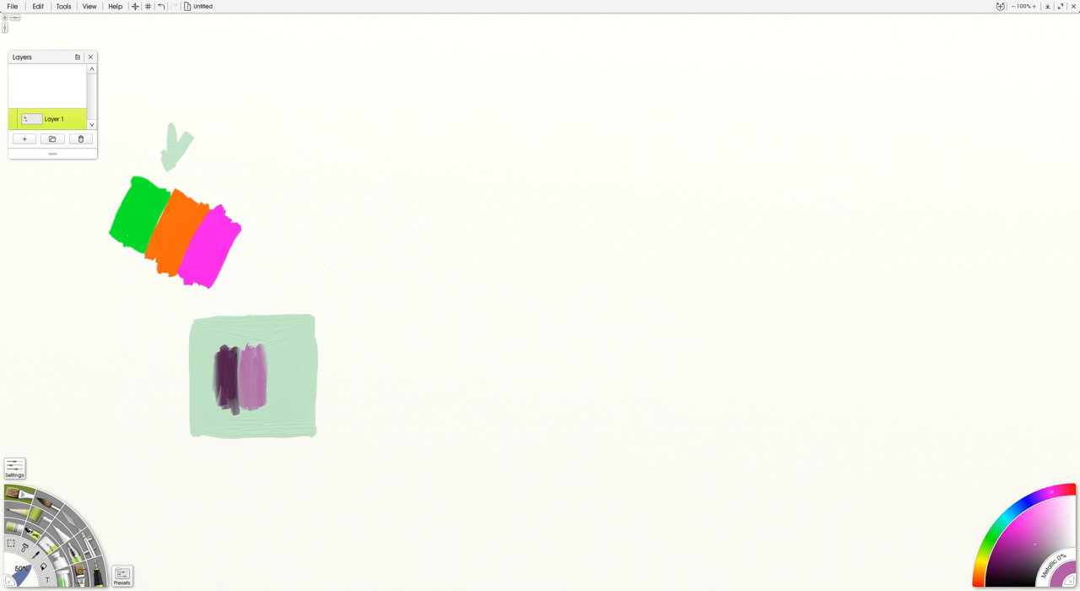
Step: Pick light orange and brush a third stripe right of the mauve one
left_click(1036, 545)
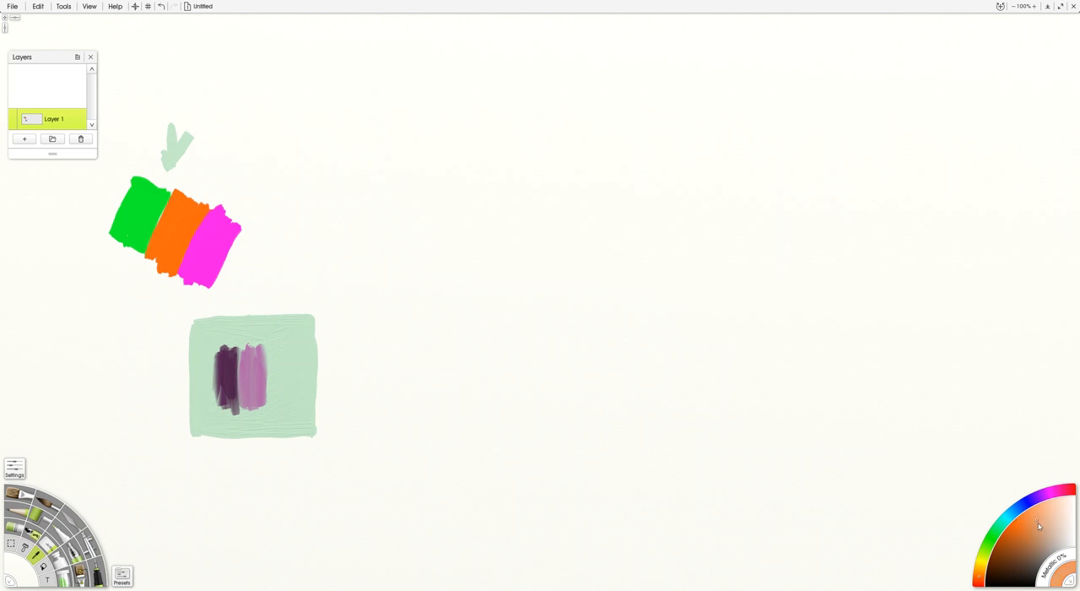
mouse_move(1039, 530)
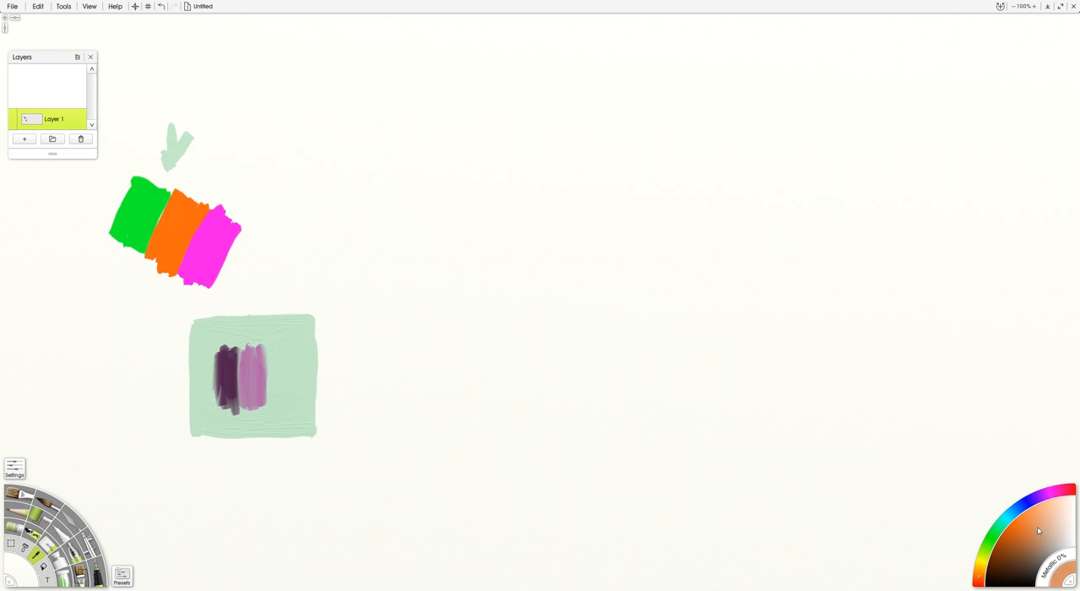
mouse_move(1039, 535)
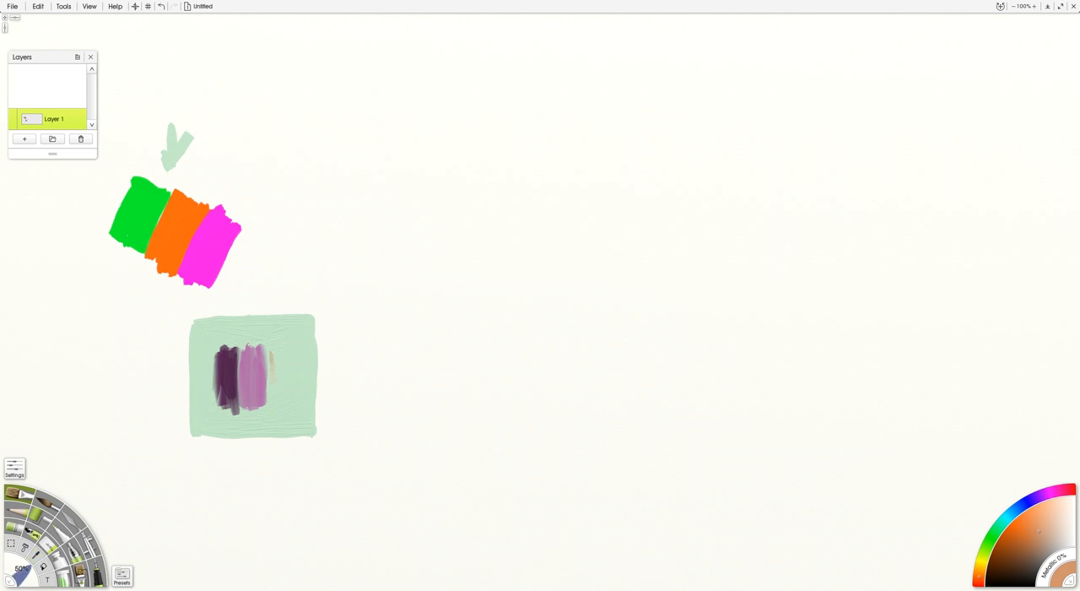
left_click_drag(274, 350, 274, 393)
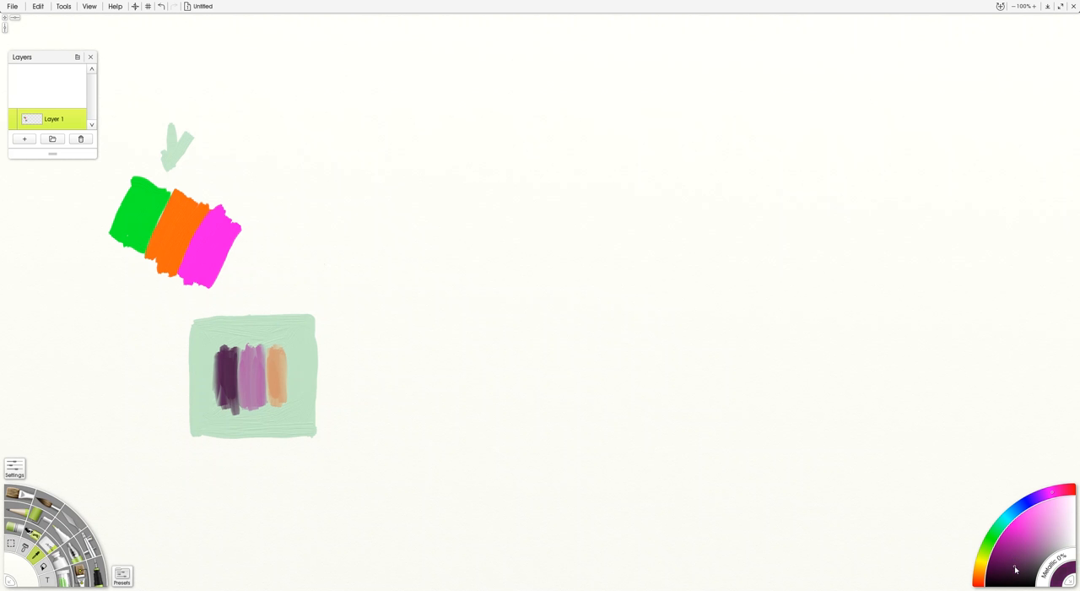
mouse_move(1013, 562)
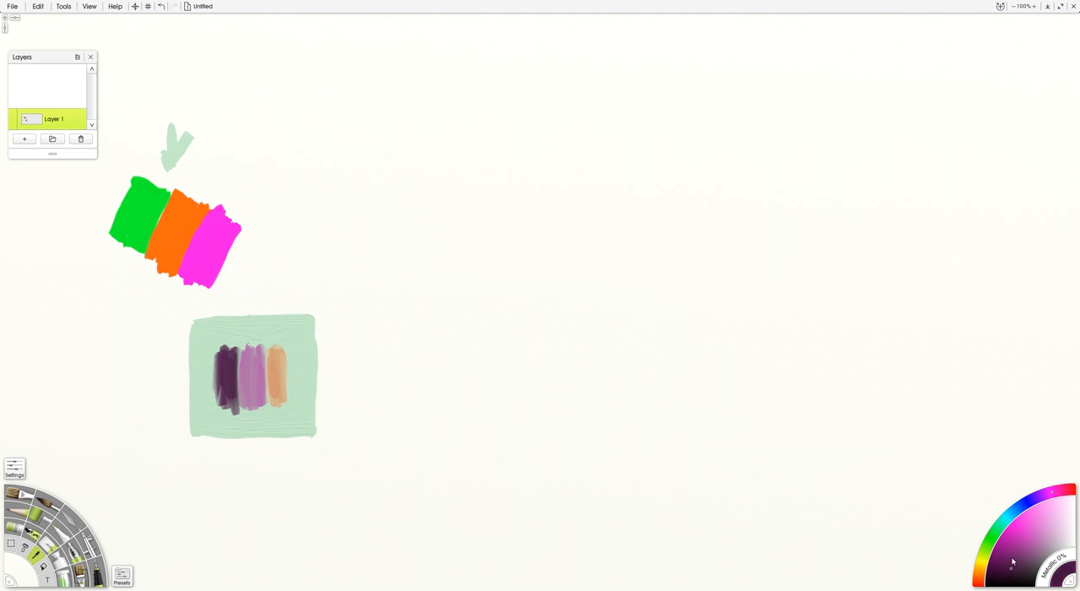
Step: Outline a dark plum square beside the green swatch and fill it solid
left_click_drag(341, 321, 341, 427)
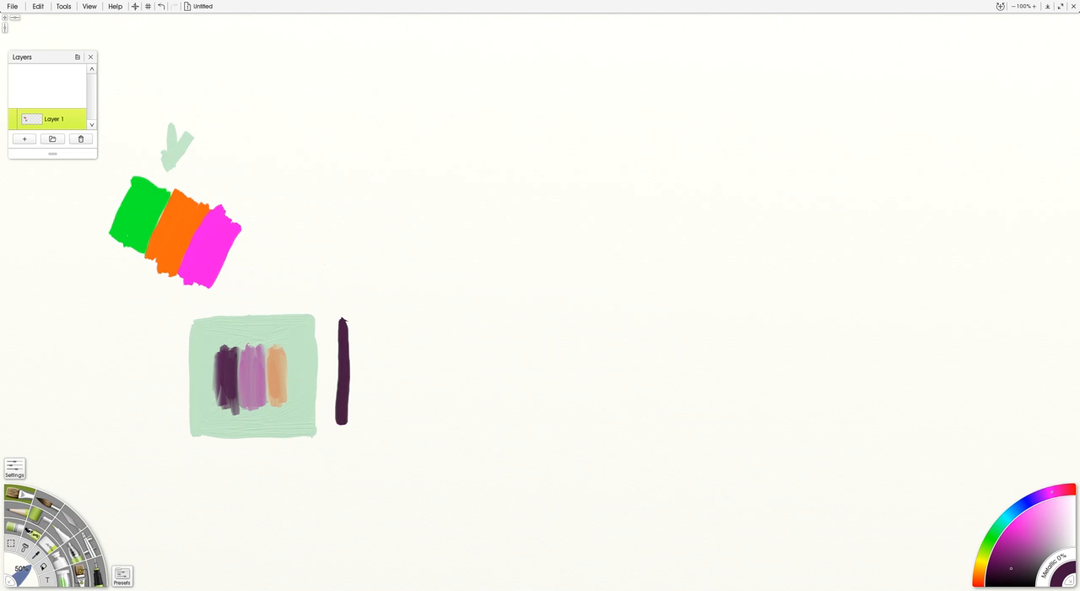
left_click_drag(346, 317, 468, 430)
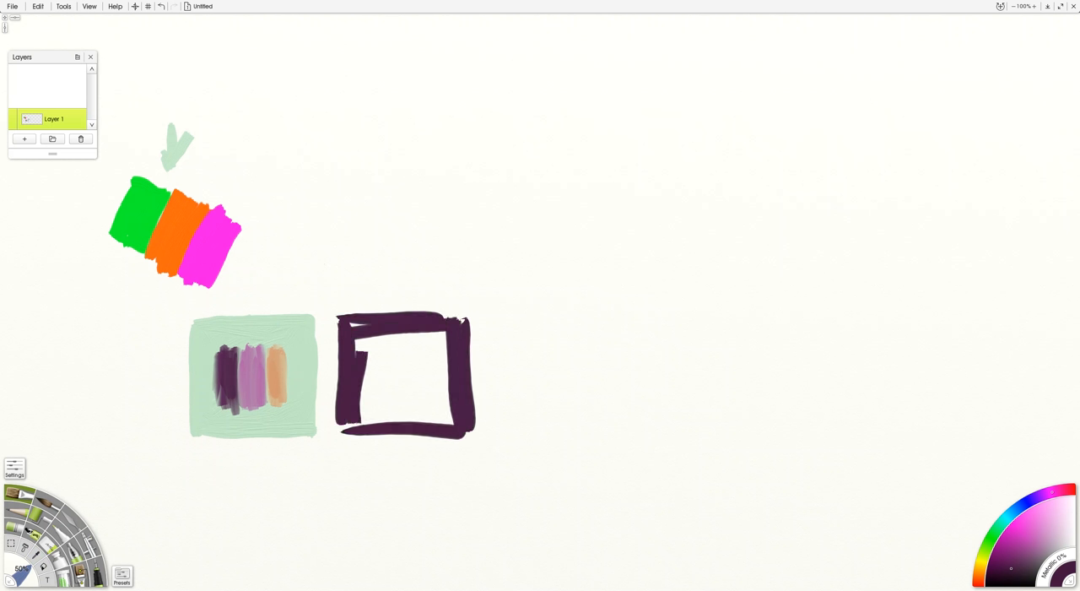
left_click_drag(358, 329, 372, 430)
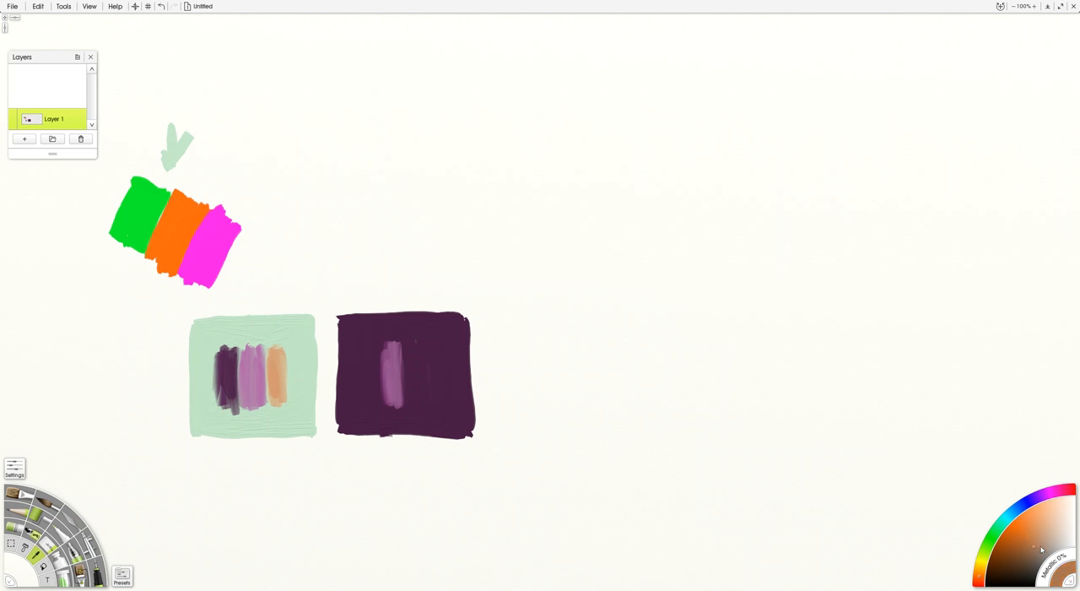
mouse_move(1040, 541)
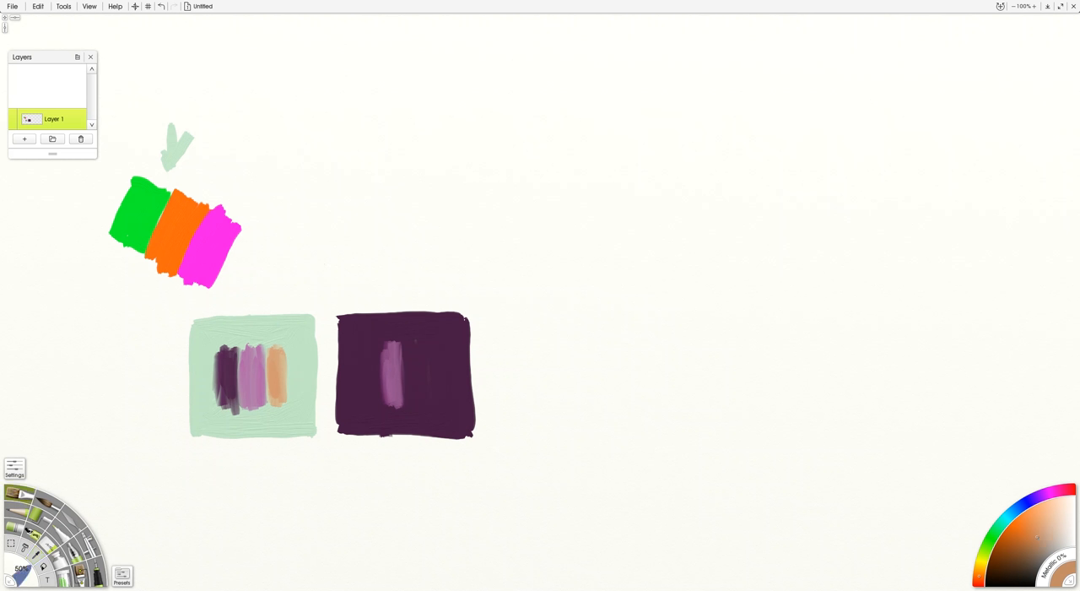
Step: Add another stripe inside the dark violet square
left_click_drag(409, 354, 410, 405)
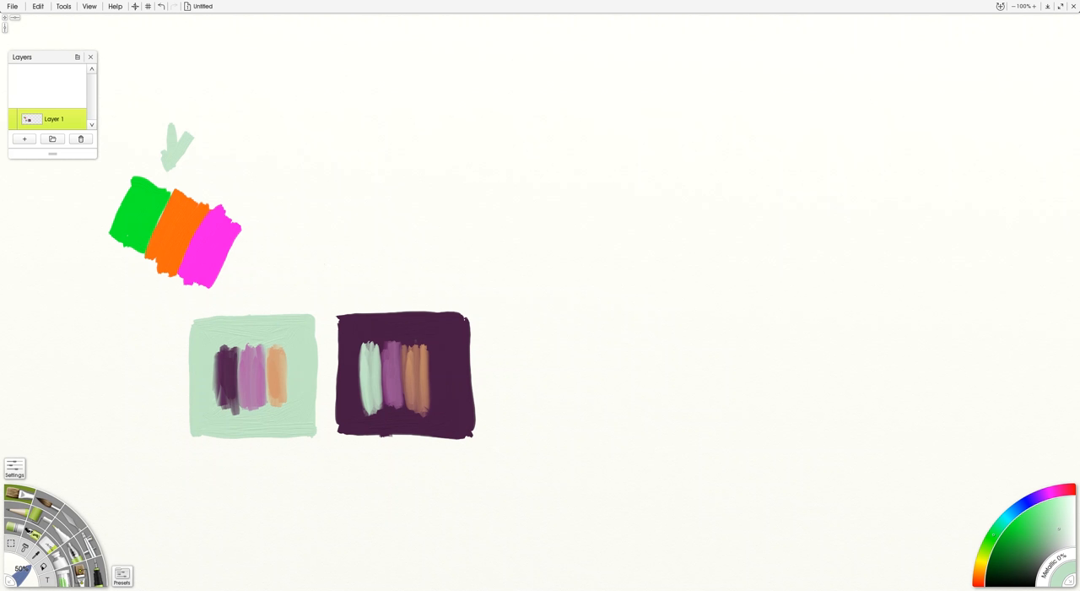
mouse_move(1028, 561)
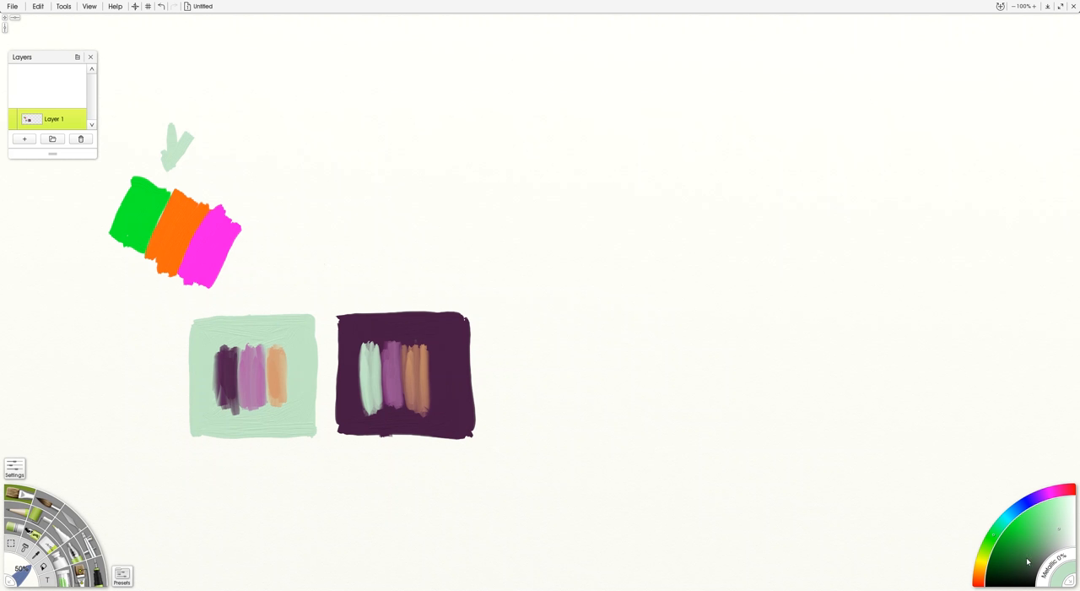
mouse_move(1015, 570)
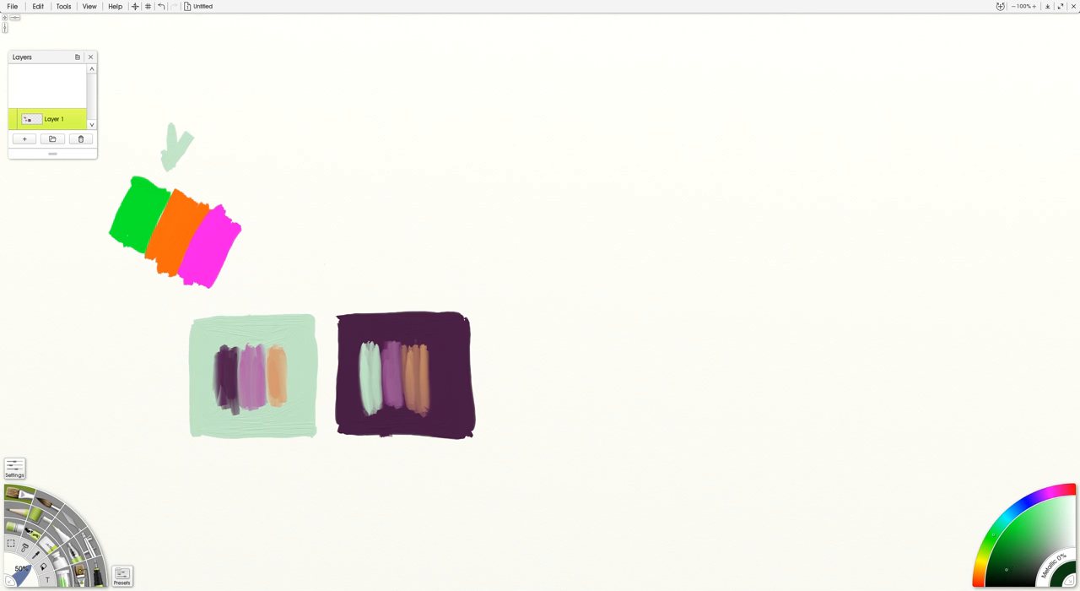
Step: Outline a dark green square above the violet swatch and fill it completely
left_click_drag(340, 196, 458, 287)
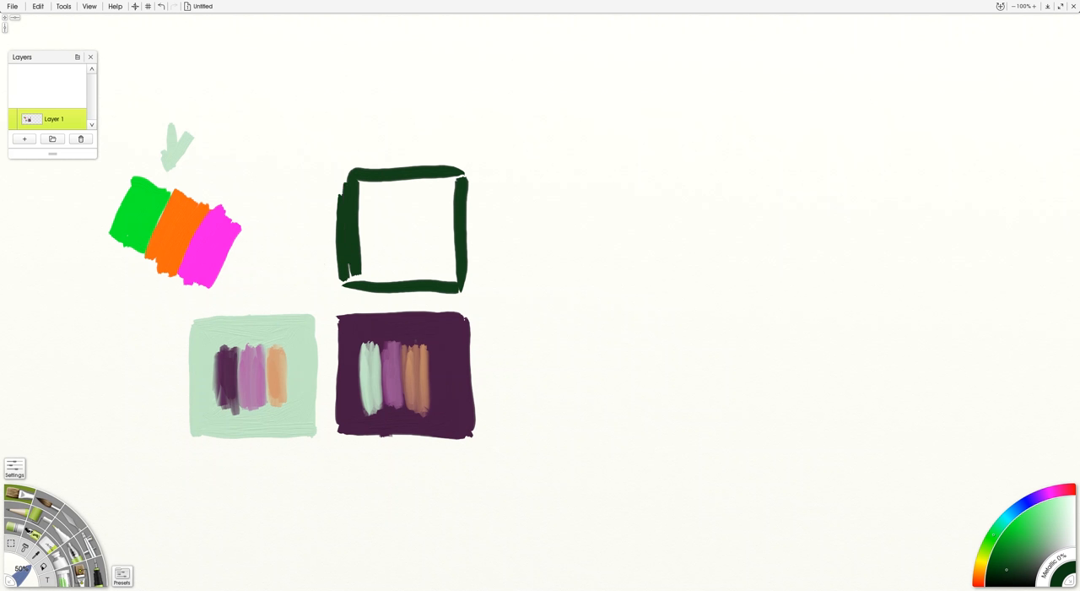
left_click_drag(363, 185, 363, 278)
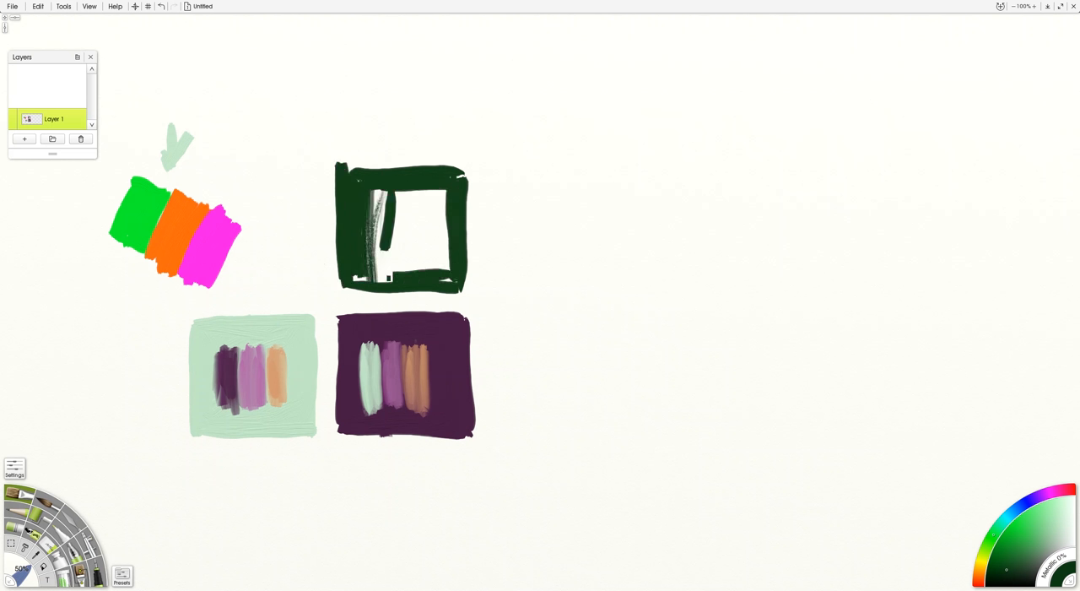
left_click_drag(371, 211, 439, 244)
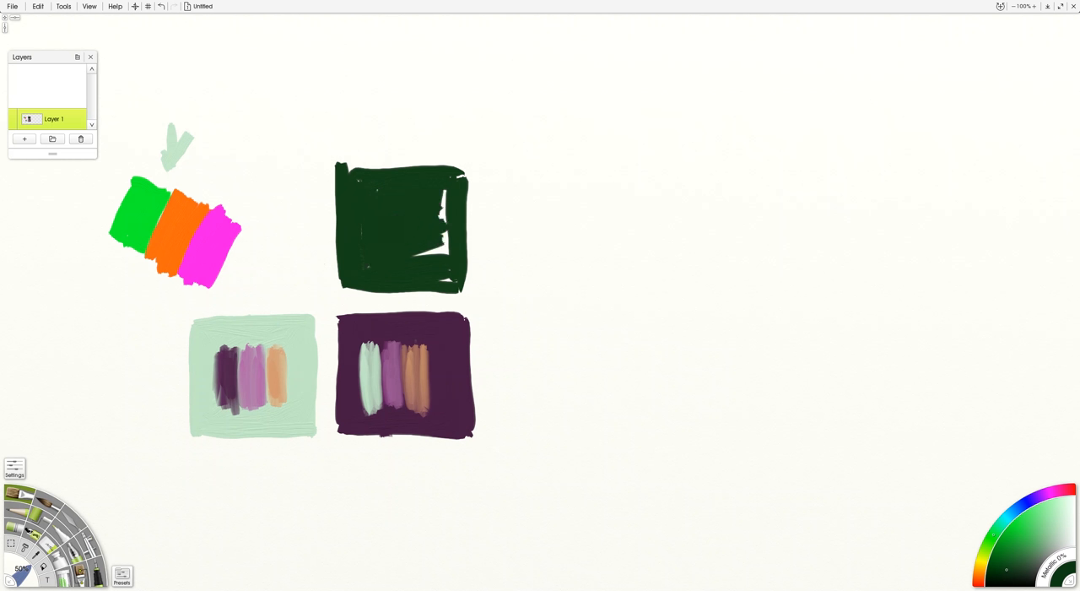
left_click_drag(438, 203, 413, 262)
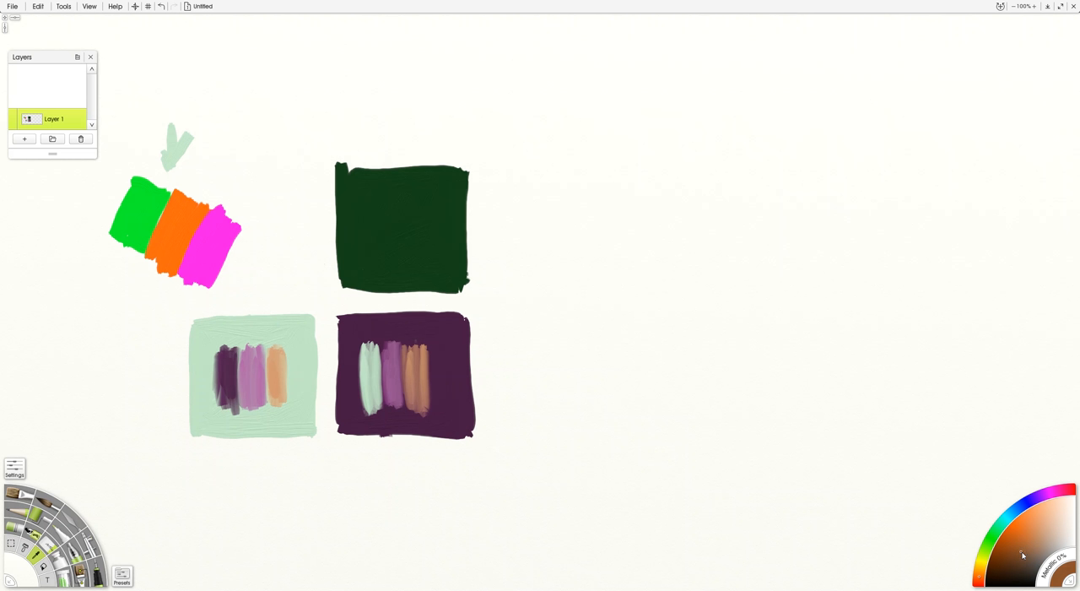
mouse_move(999, 544)
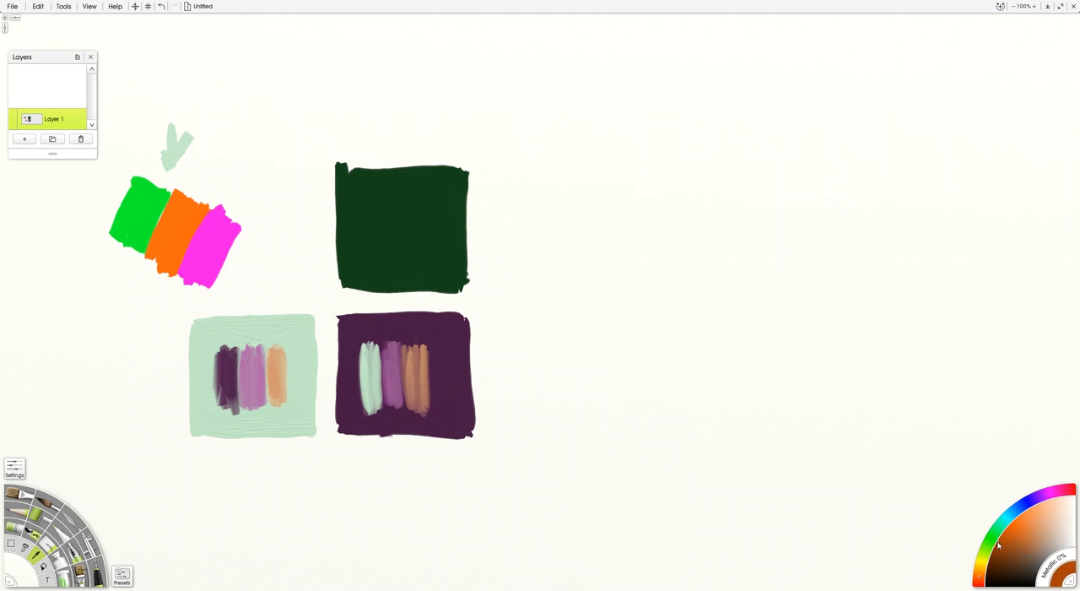
mouse_move(1021, 542)
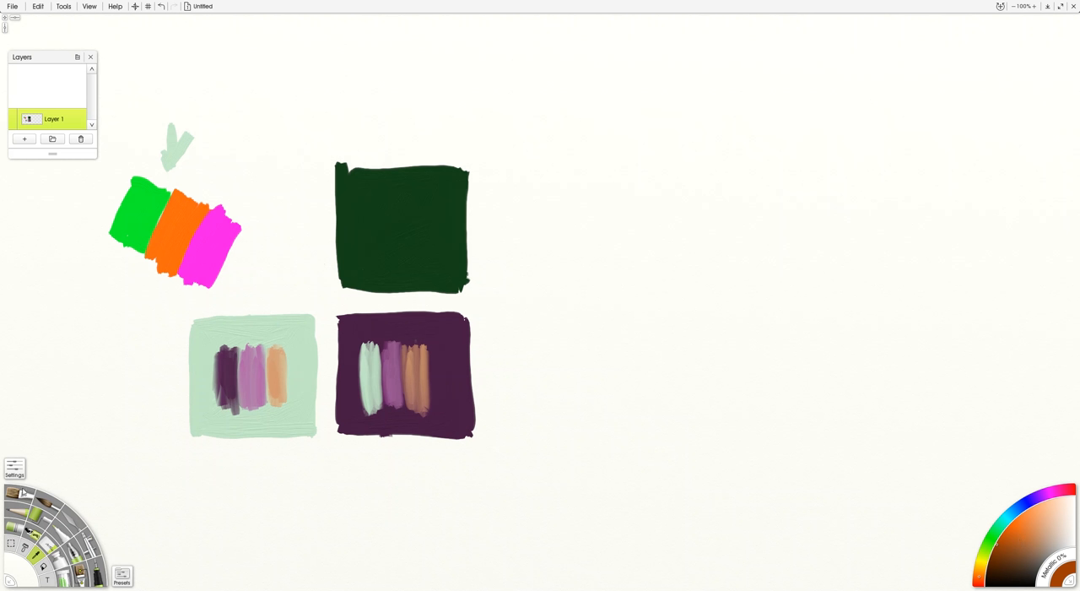
Step: Paint a burnt-orange vertical stripe in the dark green square, then choose mauve
left_click_drag(372, 207, 371, 249)
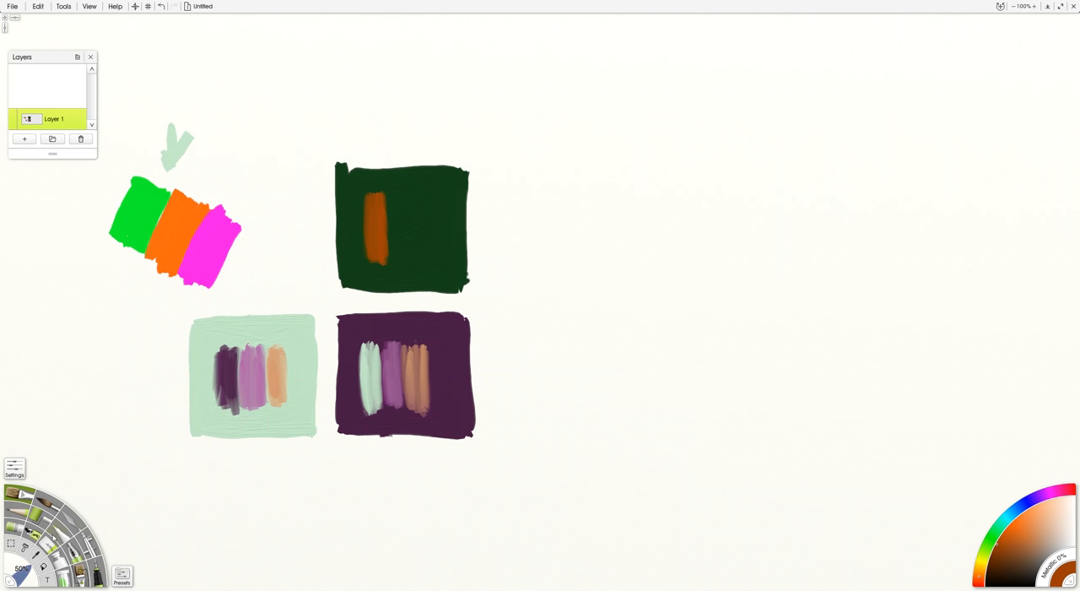
left_click(1038, 540)
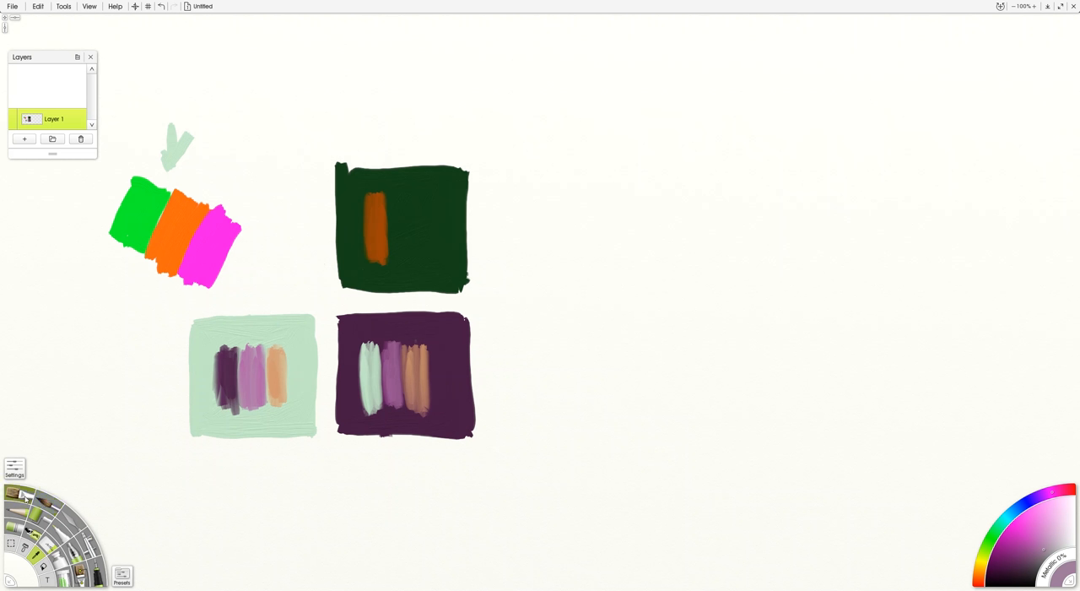
Step: Brush a wide greyish mauve stripe next to the orange one
left_click_drag(393, 202, 391, 258)
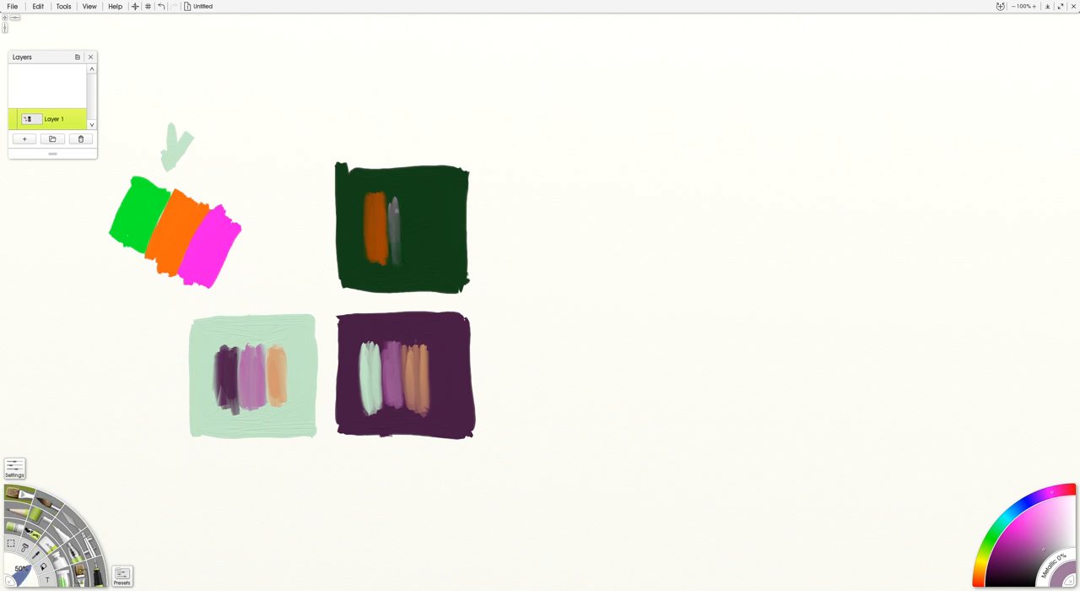
left_click_drag(396, 202, 397, 253)
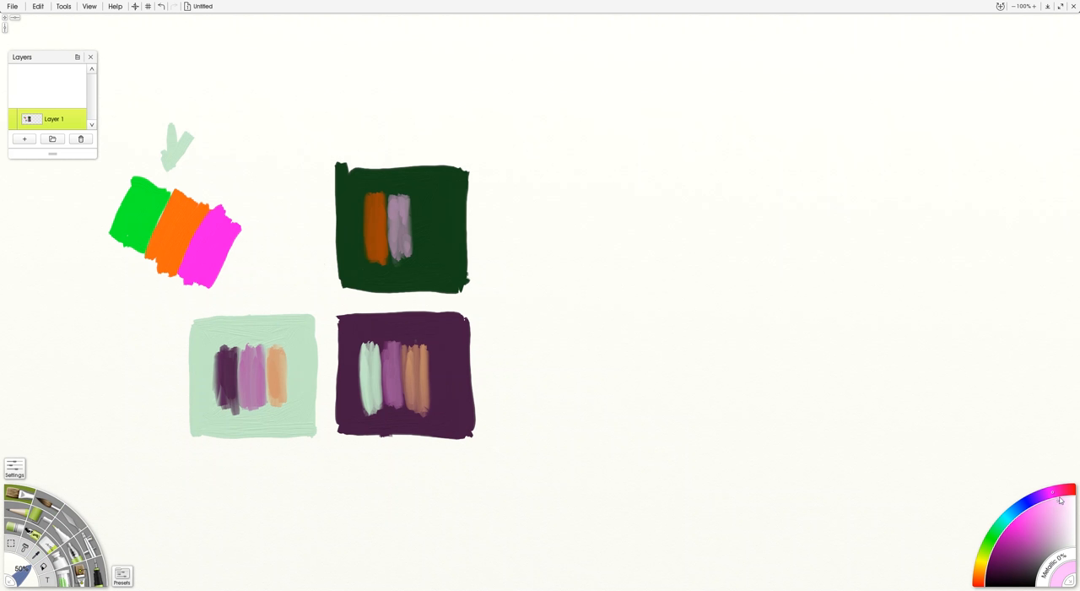
mouse_move(1061, 500)
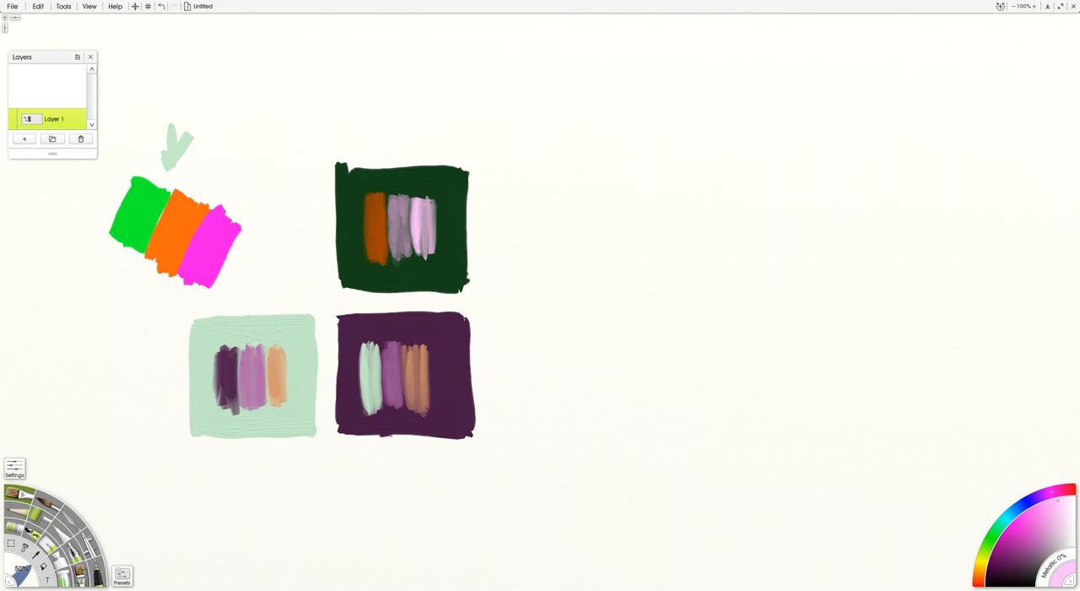
Step: Pick dark brown on the colour wheel for the next swatch
left_click(1029, 557)
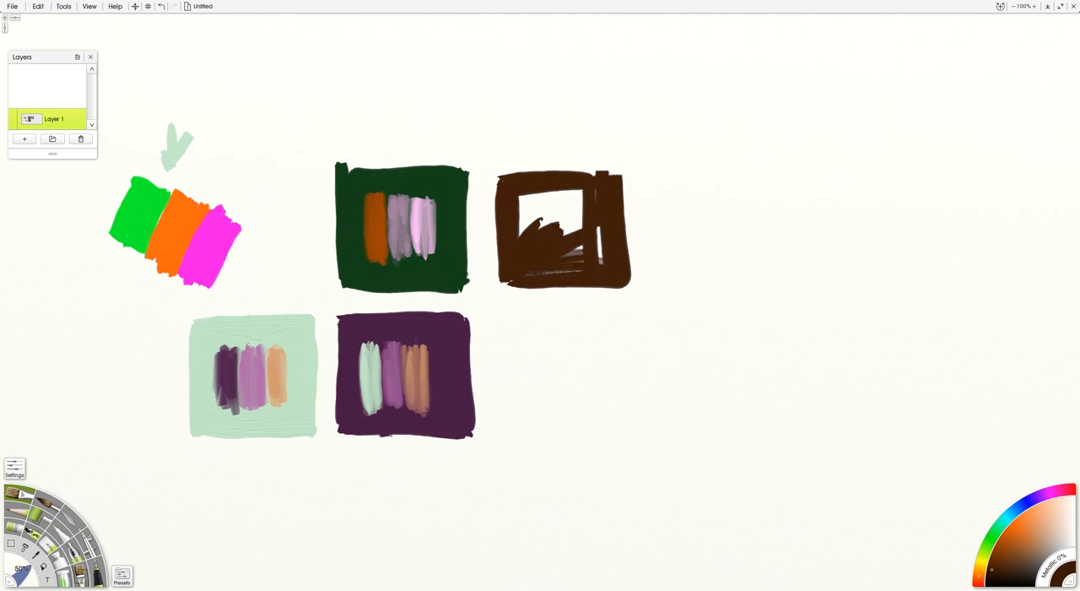
Step: Brush dark brown paint into a square right of the dark green swatch
left_click_drag(557, 211, 591, 245)
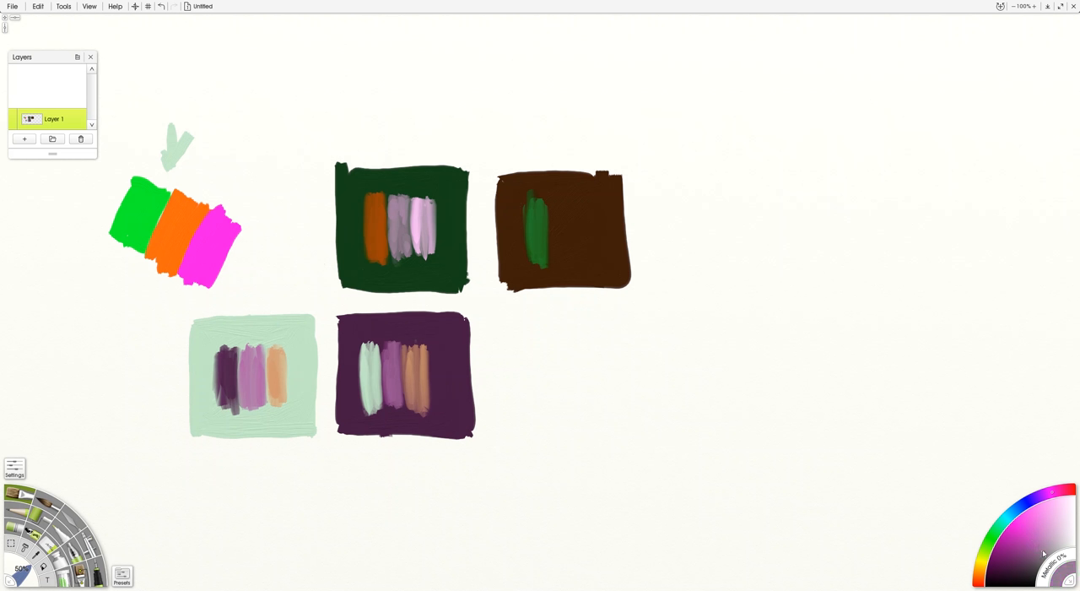
mouse_move(1039, 549)
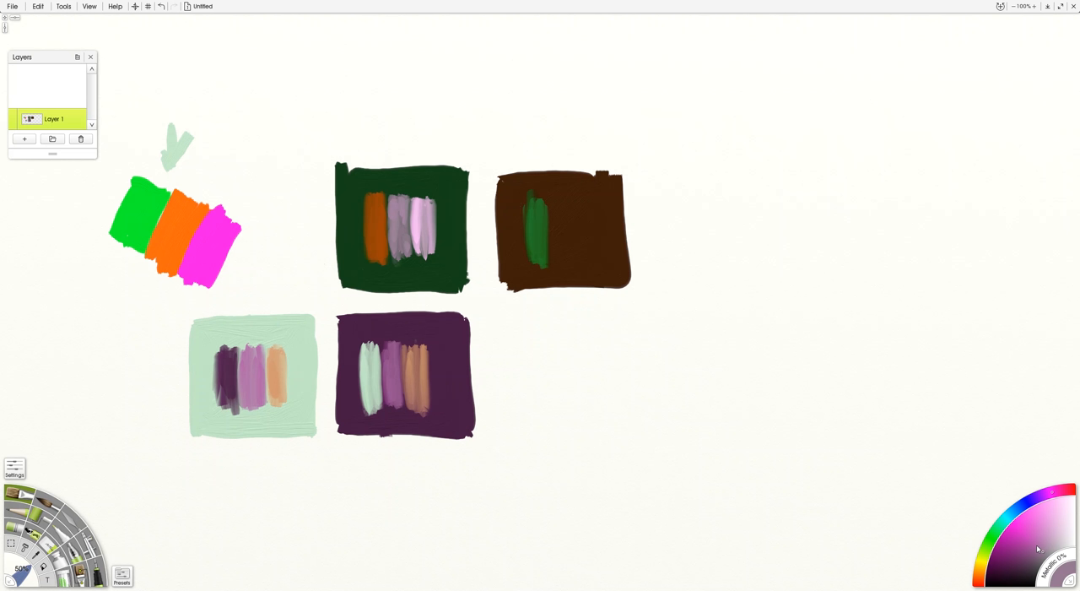
mouse_move(1027, 538)
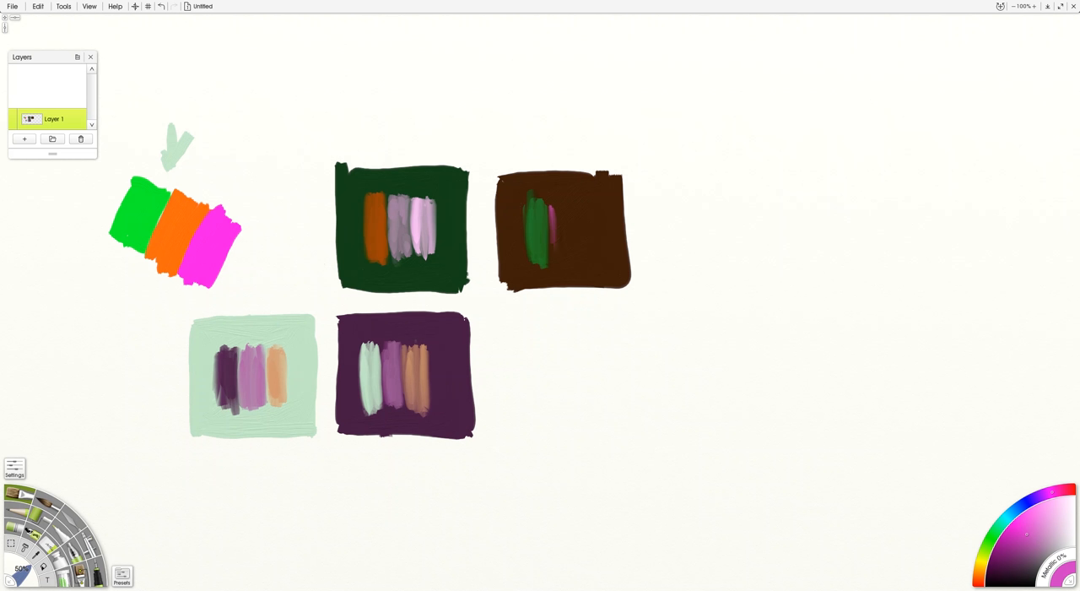
Step: Paint a pink stripe and a pale brown stripe beside the green one on the dark brown swatch
left_click_drag(556, 207, 562, 258)
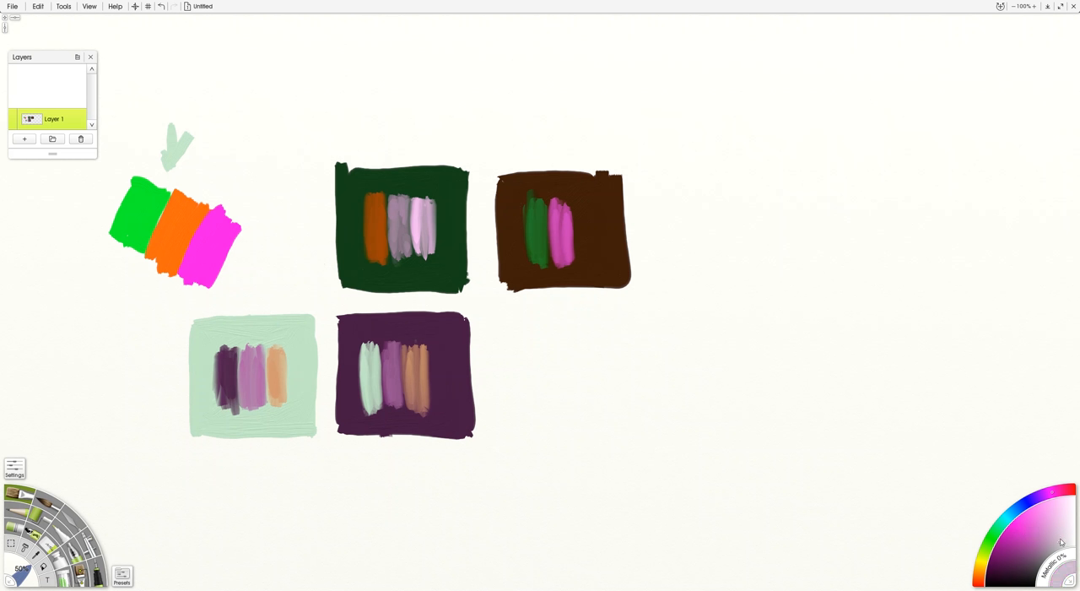
mouse_move(1073, 537)
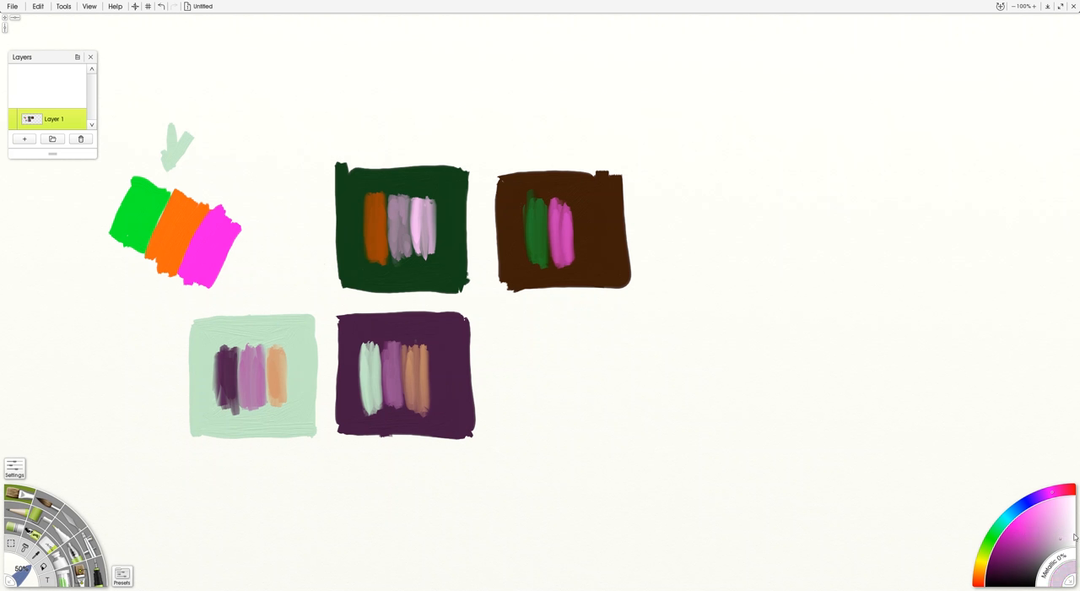
left_click_drag(580, 207, 580, 257)
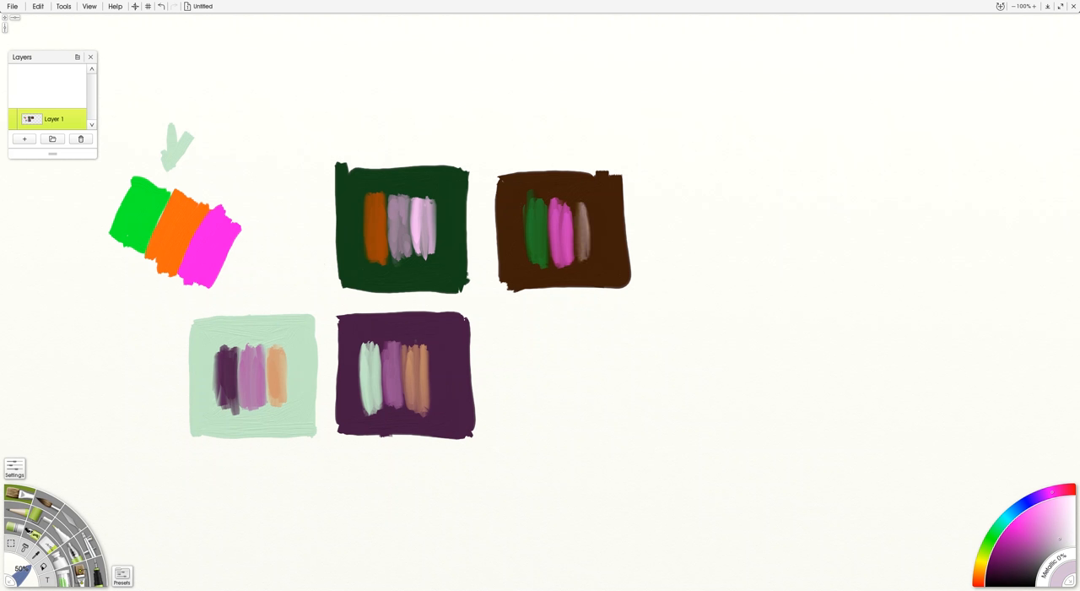